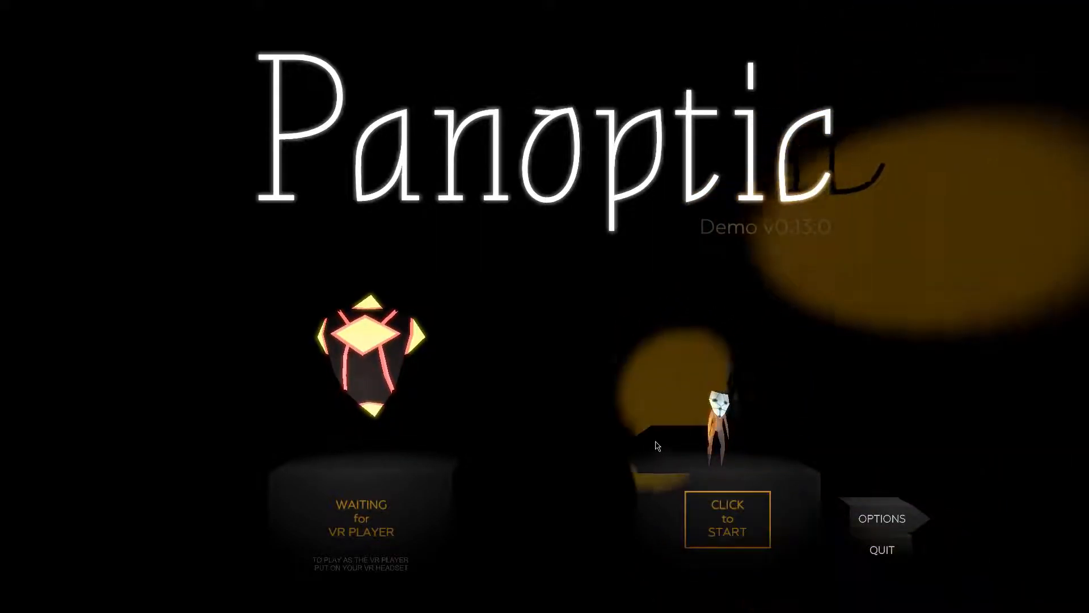
{"action": "mouse_move", "coordinate": [542, 473]}
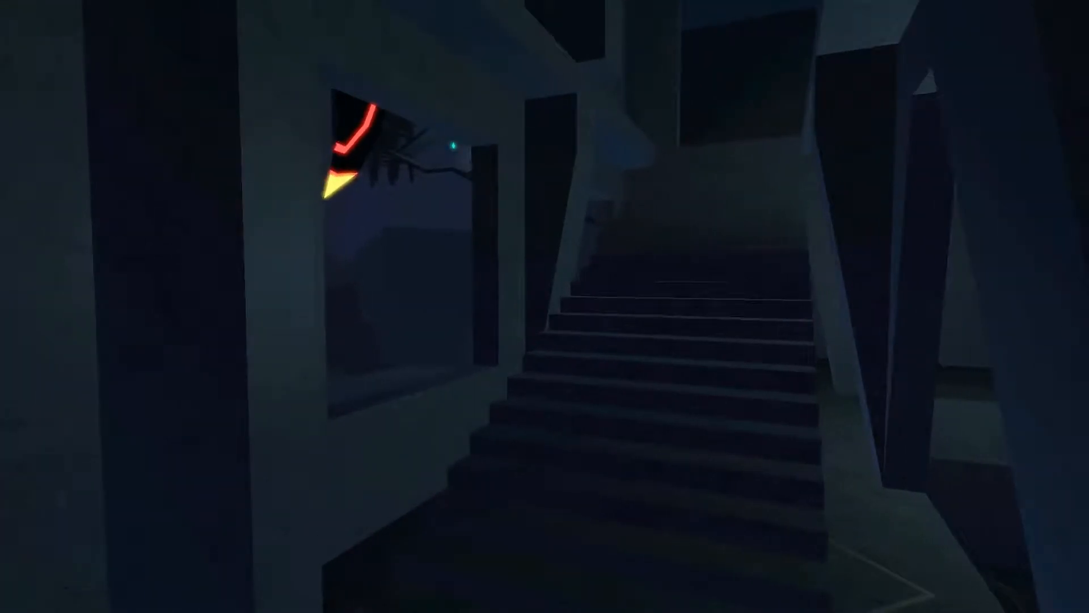
{"action": "mouse_move", "coordinate": [545, 307]}
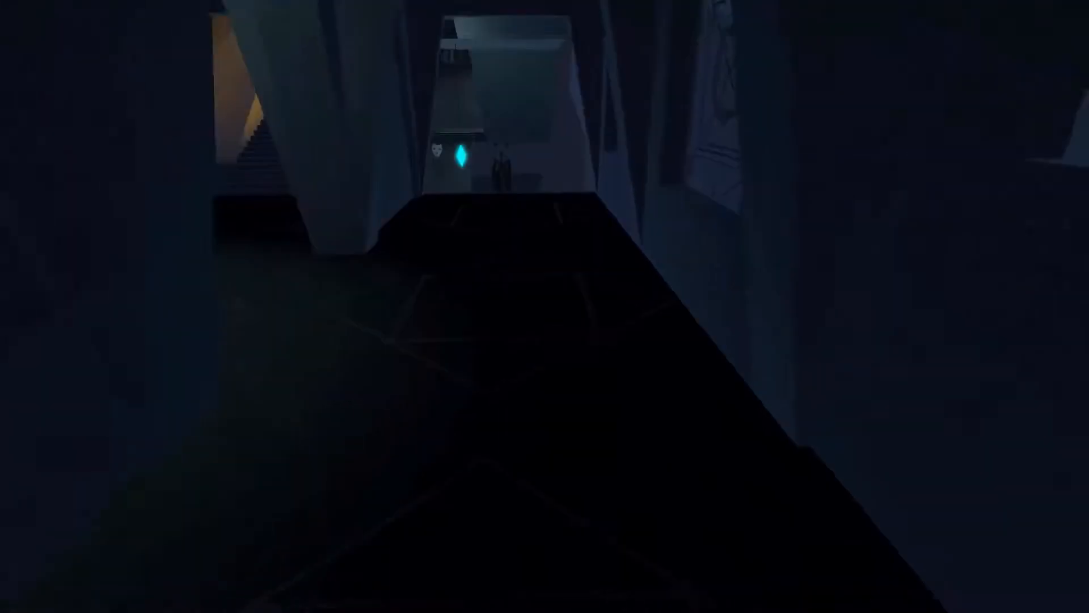
{"action": "mouse_move", "coordinate": [545, 307]}
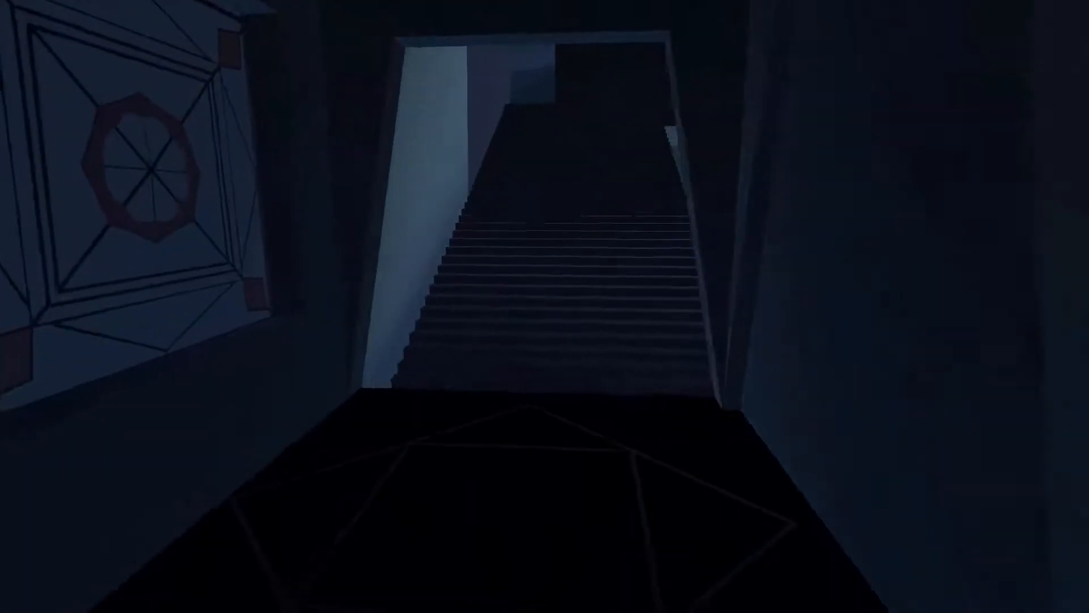
- Walk the character forward past the cyan-crystal landing toward the lower stairs
{"action": "key", "text": "w"}
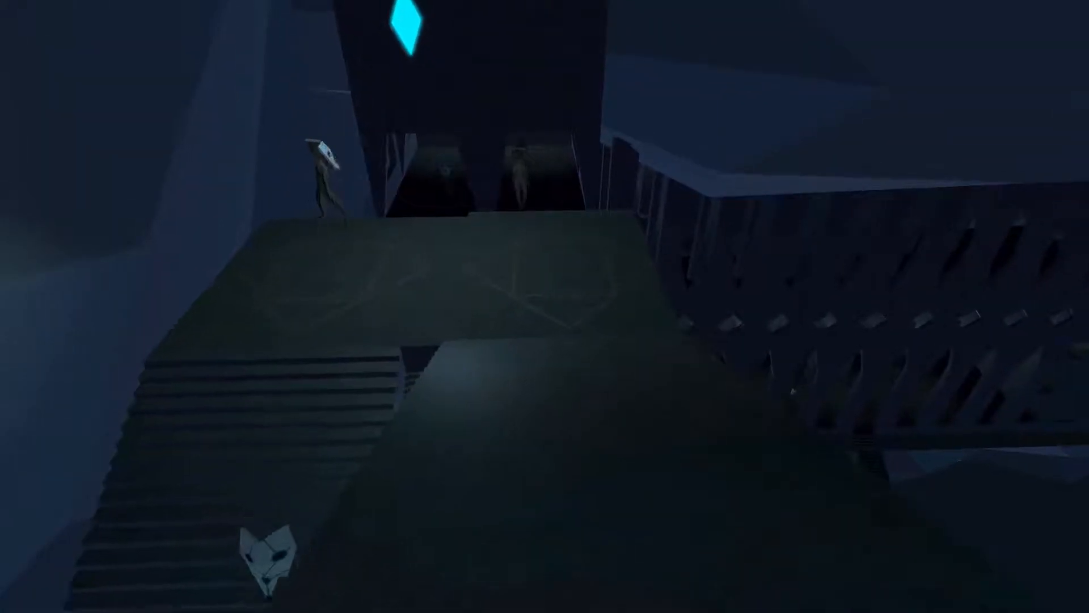
{"action": "mouse_move", "coordinate": [544, 307]}
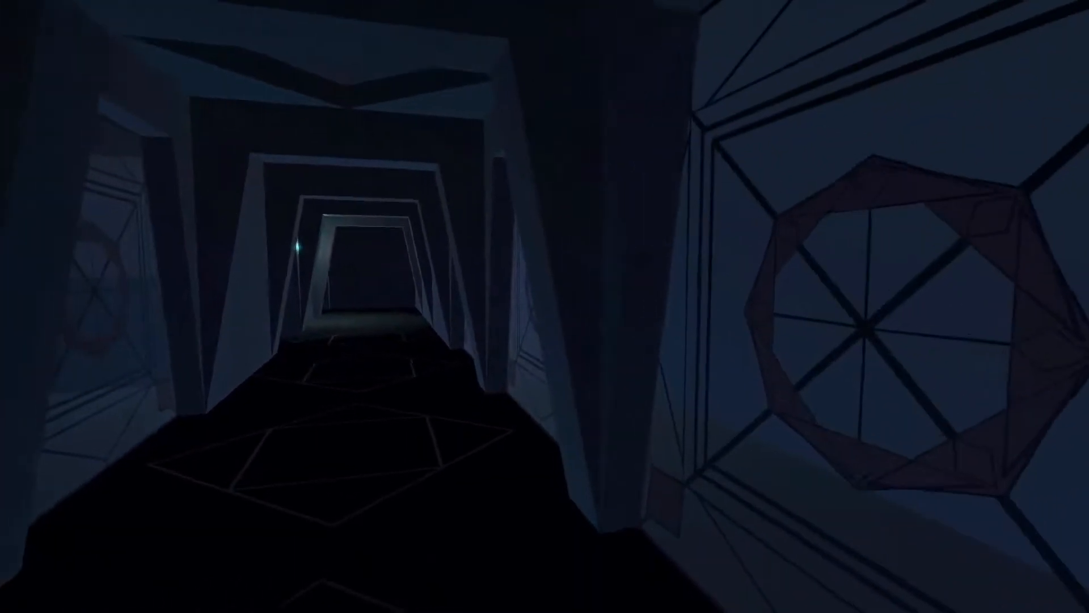
- Walk forward to stand beneath the glowing cyan crystal facing its lit doorway
{"action": "key", "text": "w"}
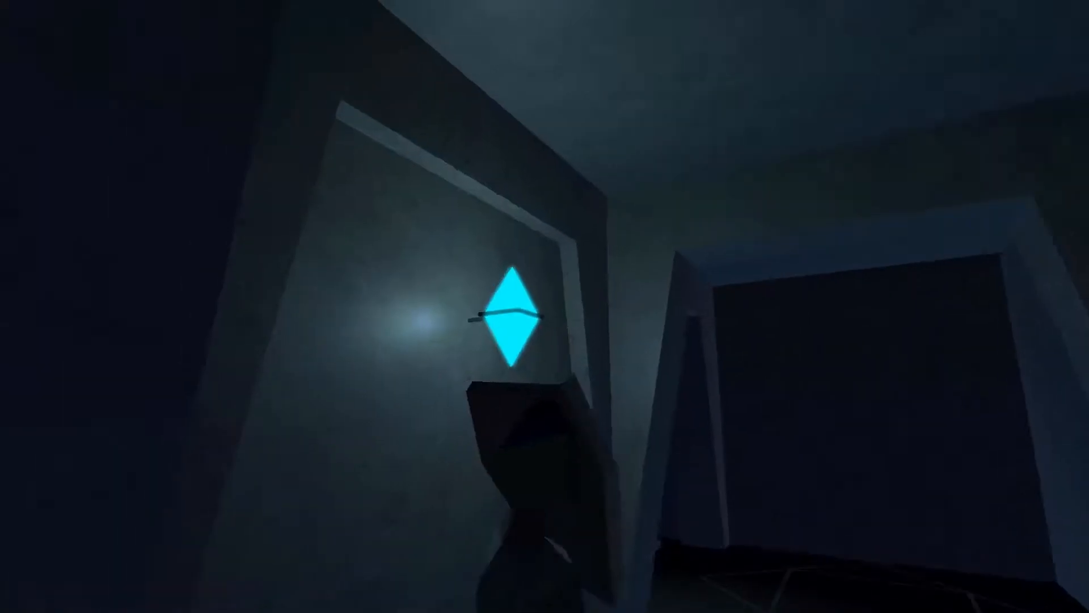
{"action": "mouse_move", "coordinate": [544, 307]}
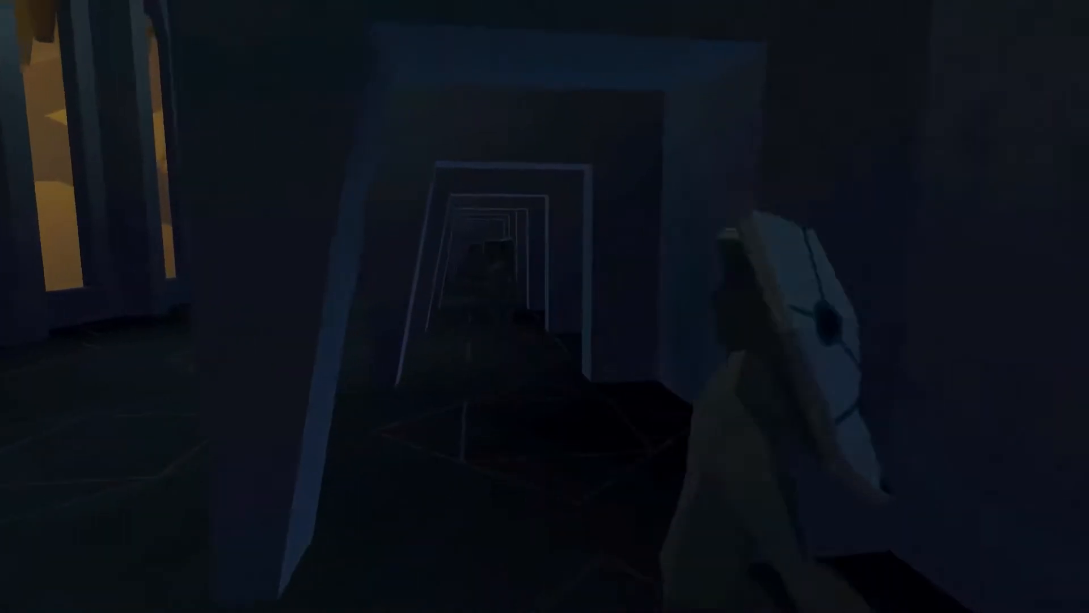
{"action": "mouse_move", "coordinate": [544, 306]}
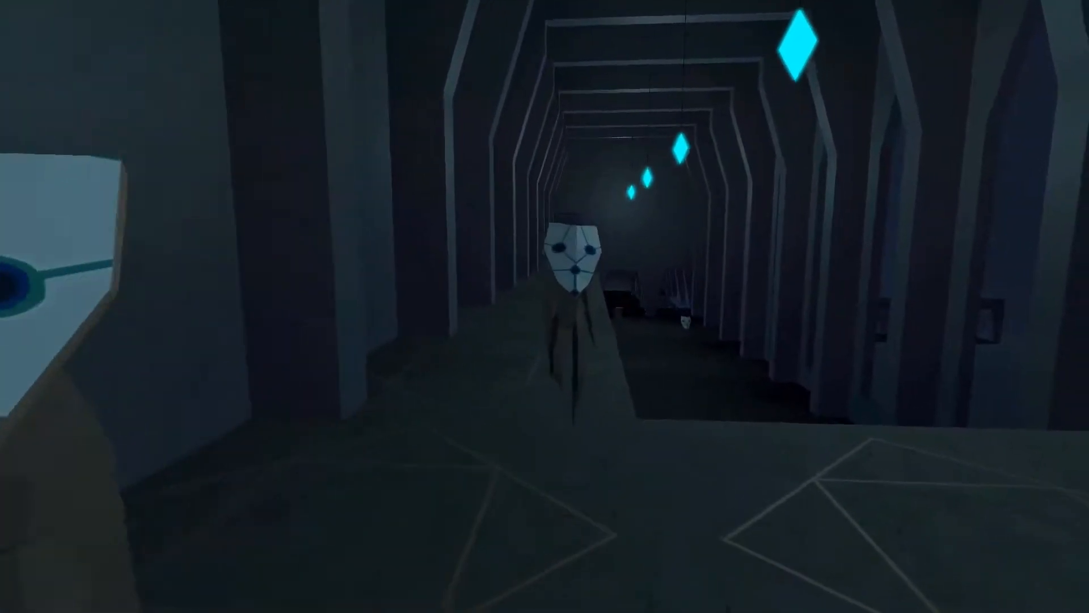
{"action": "mouse_move", "coordinate": [545, 307]}
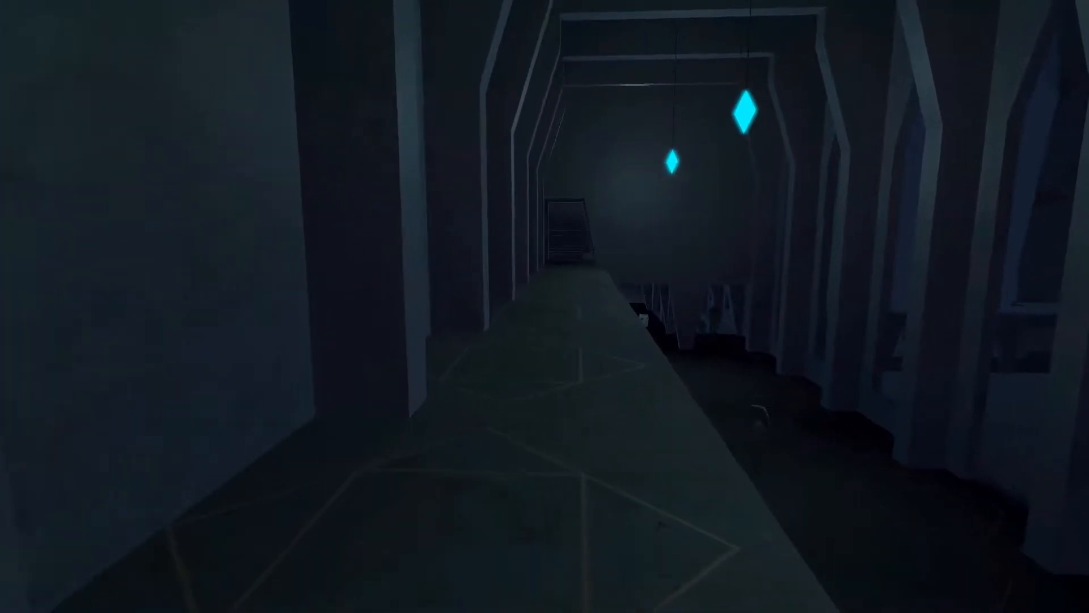
{"action": "mouse_move", "coordinate": [545, 306]}
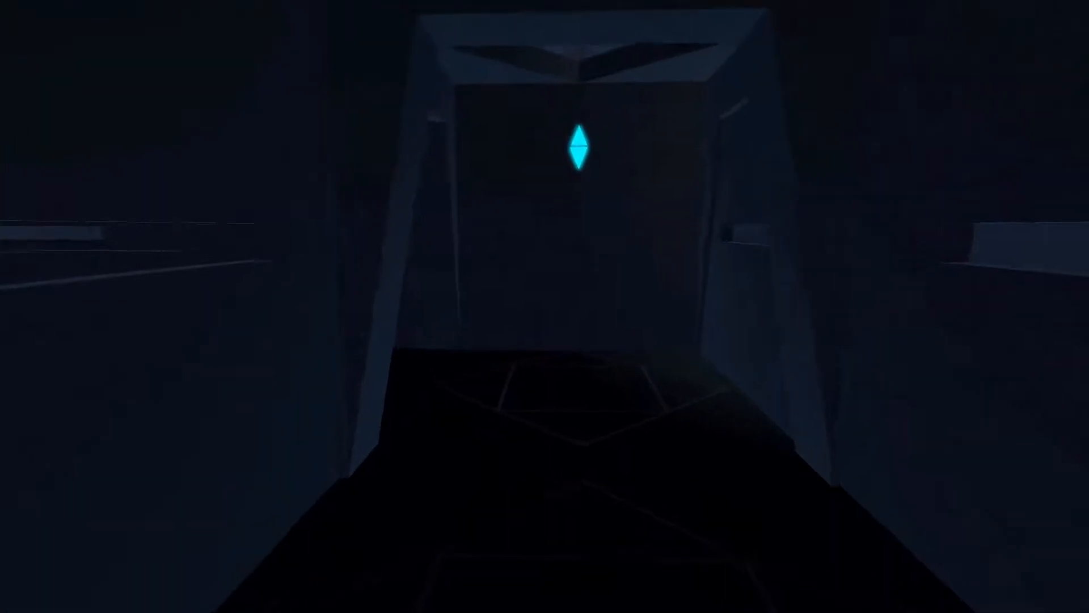
- Walk forward through the dark corridors to the bottom of the cyan-lit staircase
{"action": "key", "text": "w"}
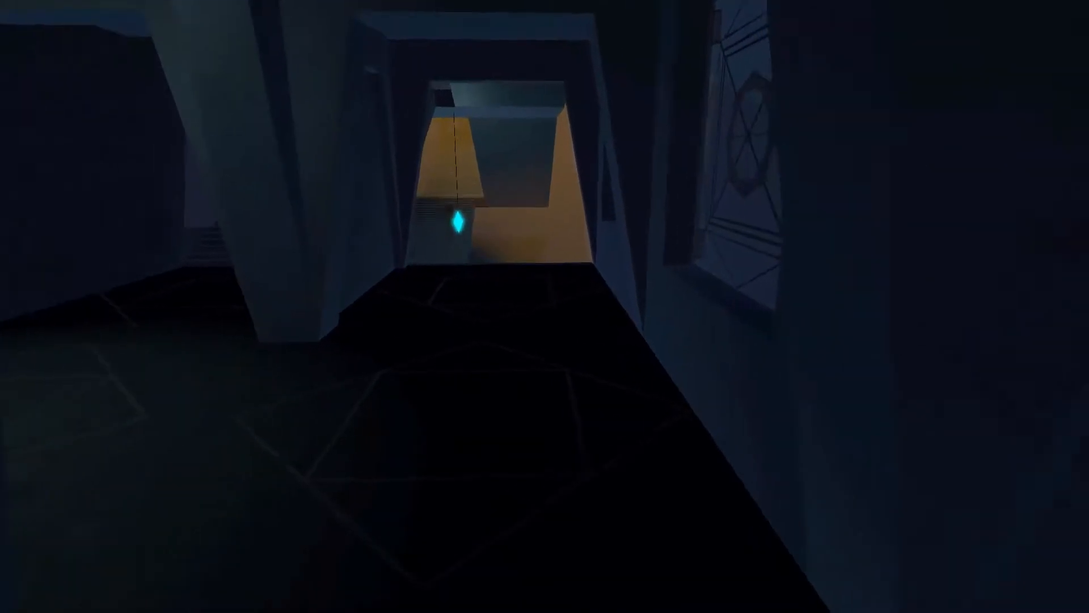
{"action": "key", "text": "w"}
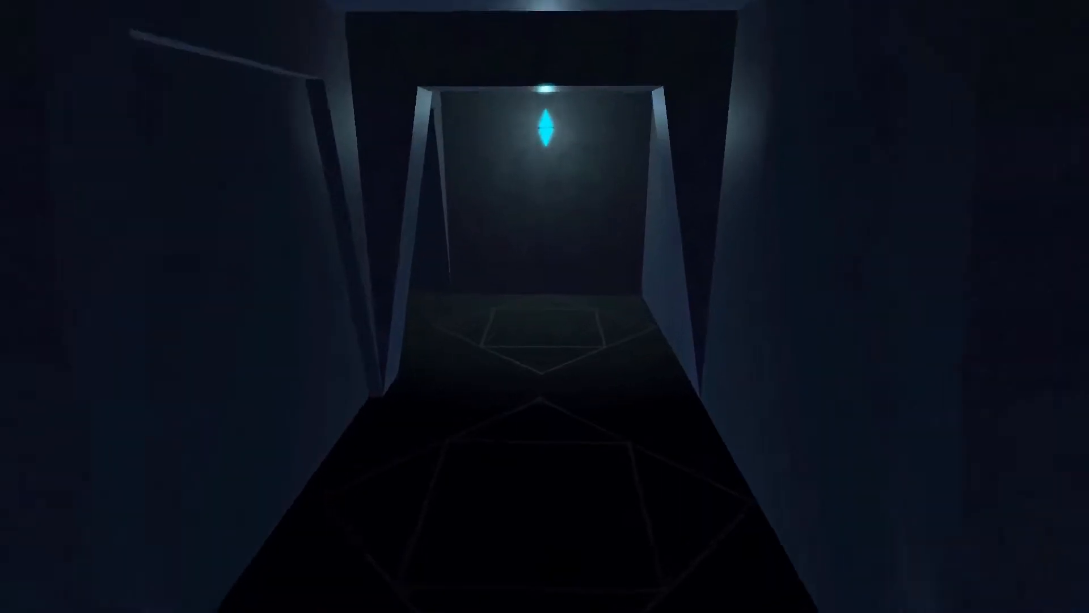
{"action": "key", "text": "w"}
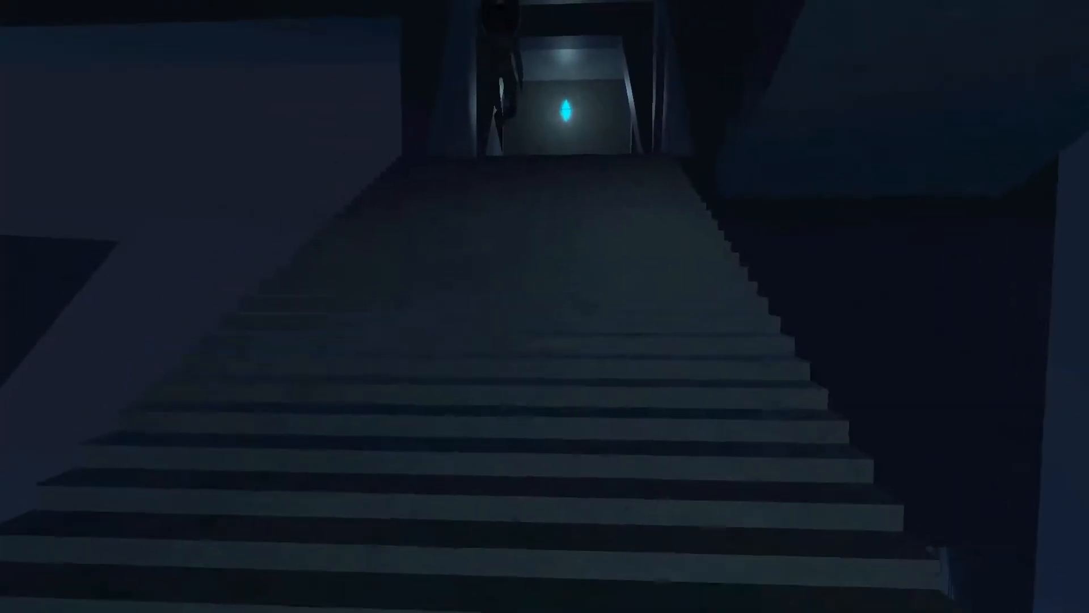
- Move forward to overlook the landing under cyan crystals and the gathered masked figures
{"action": "key", "text": "w"}
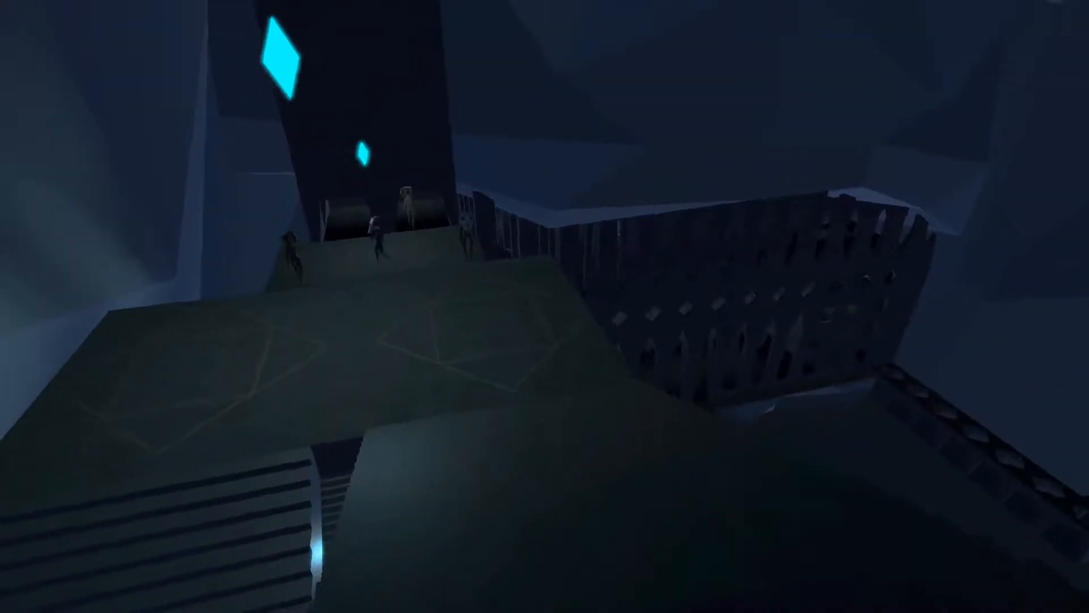
{"action": "mouse_move", "coordinate": [545, 306]}
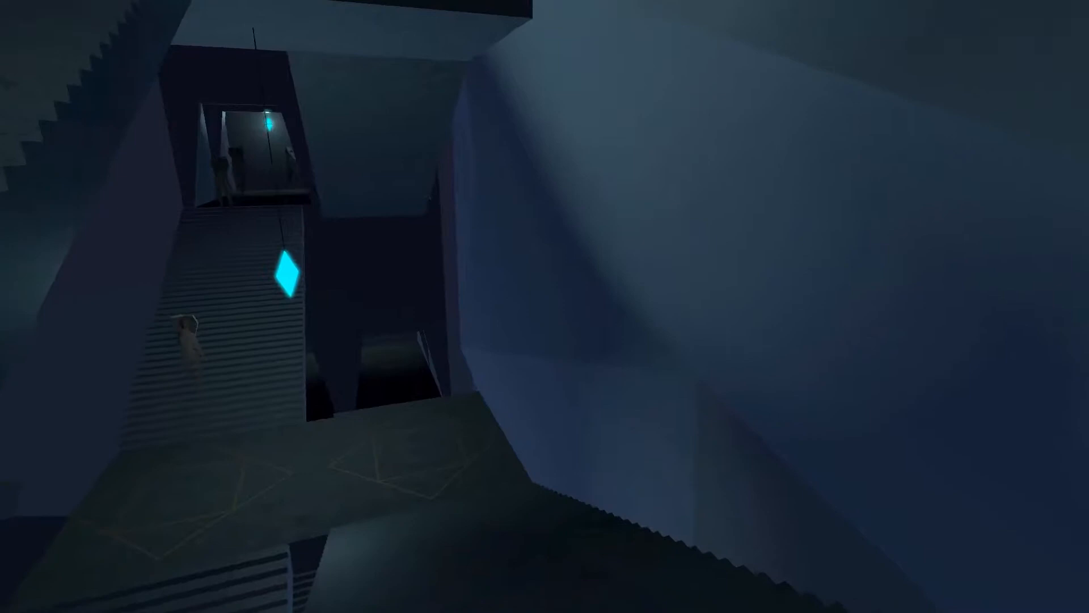
{"action": "mouse_move", "coordinate": [545, 307]}
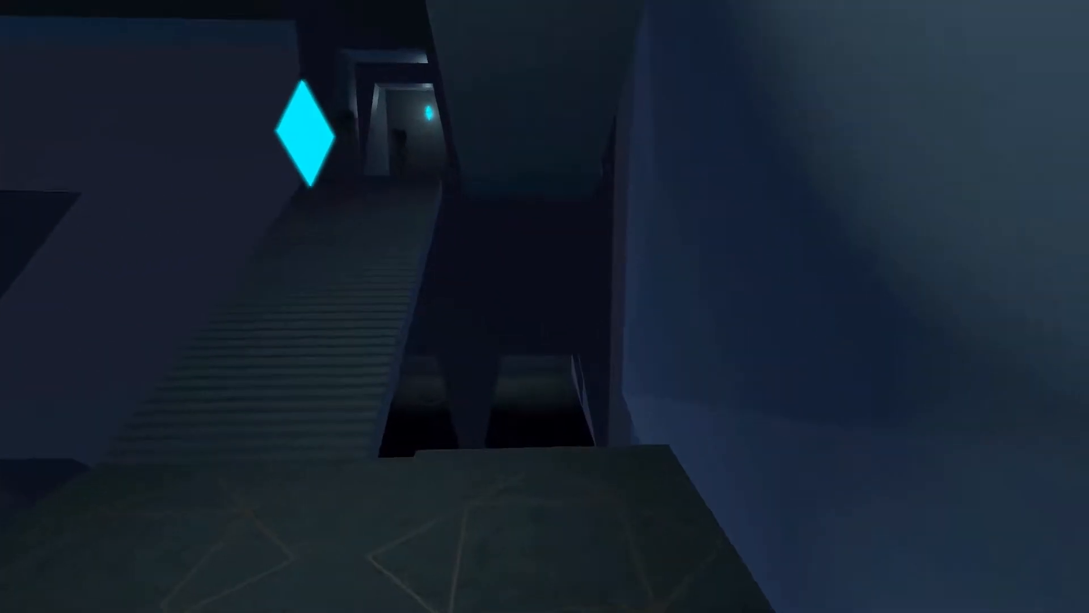
{"action": "mouse_move", "coordinate": [545, 306]}
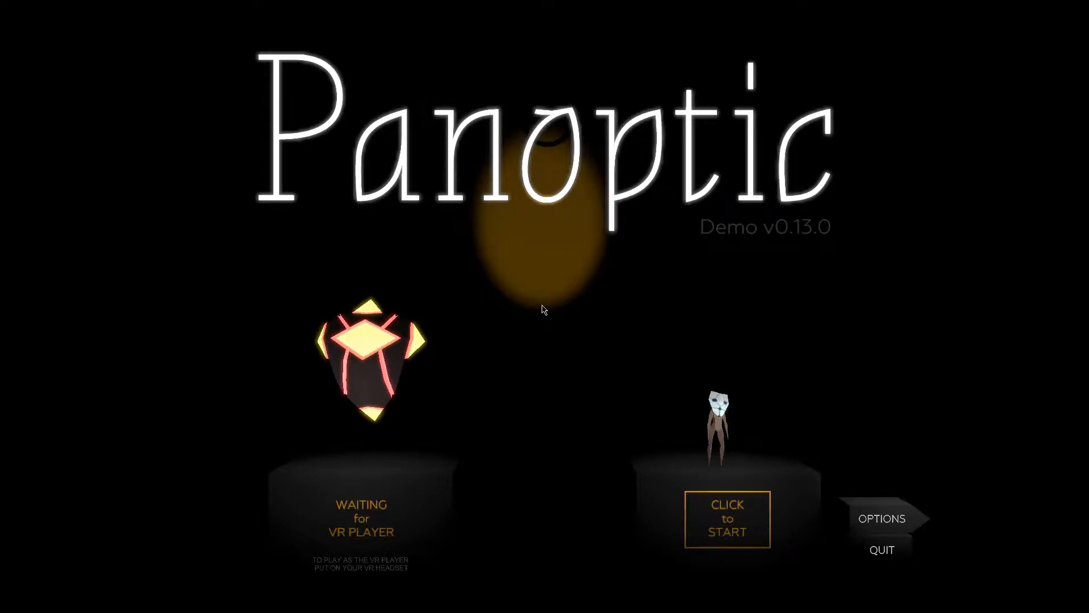
{"action": "mouse_move", "coordinate": [591, 428]}
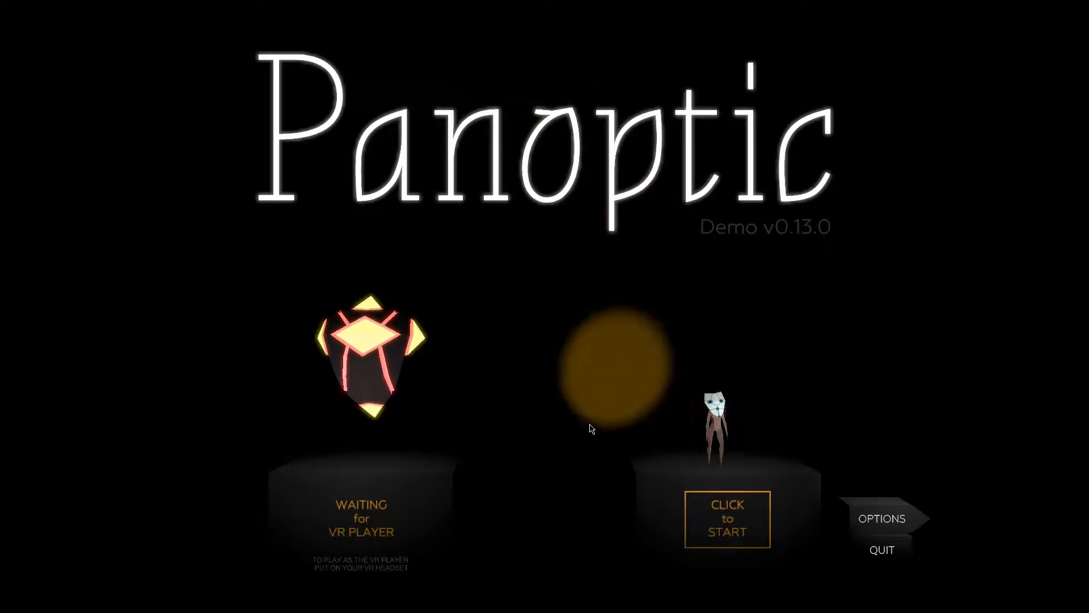
- Start a new round as the PC player from the title menu
{"action": "left_click", "coordinate": [727, 519]}
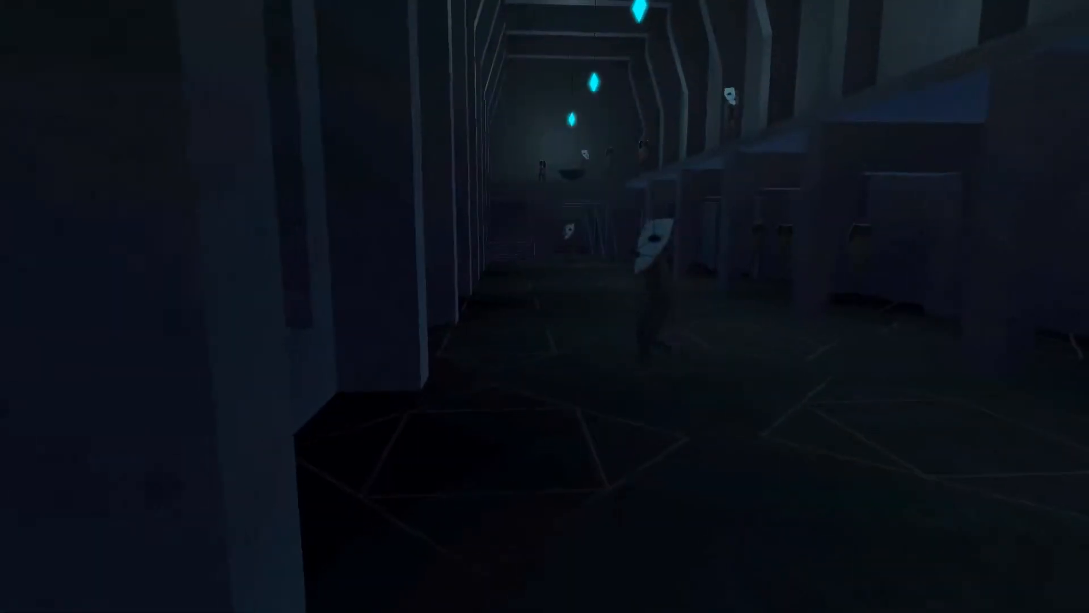
{"action": "mouse_move", "coordinate": [545, 306]}
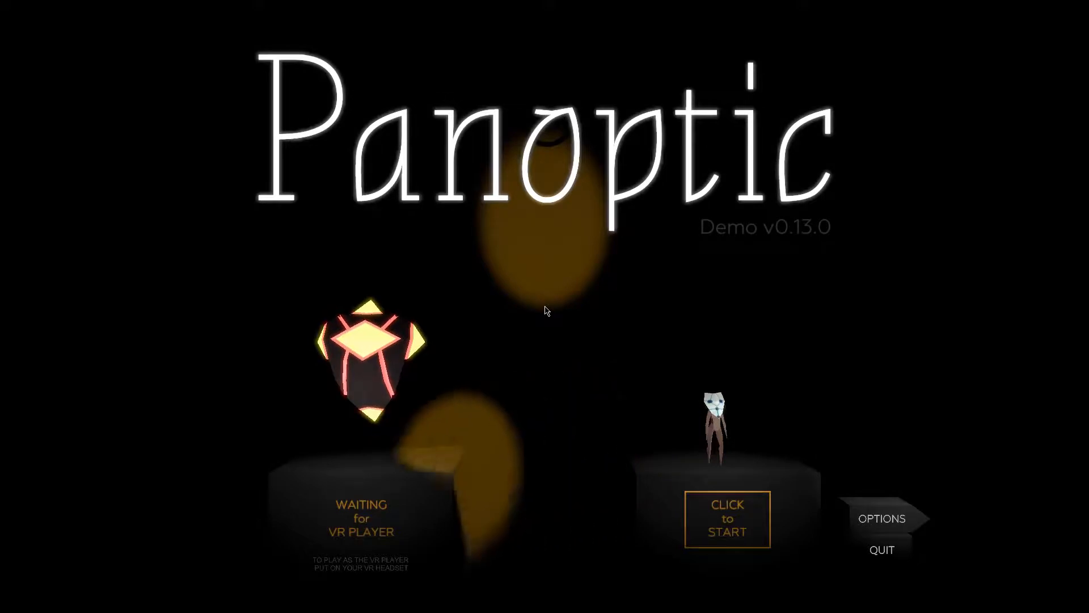
- Start the next round as the PC player from the title menu
{"action": "left_click", "coordinate": [727, 518]}
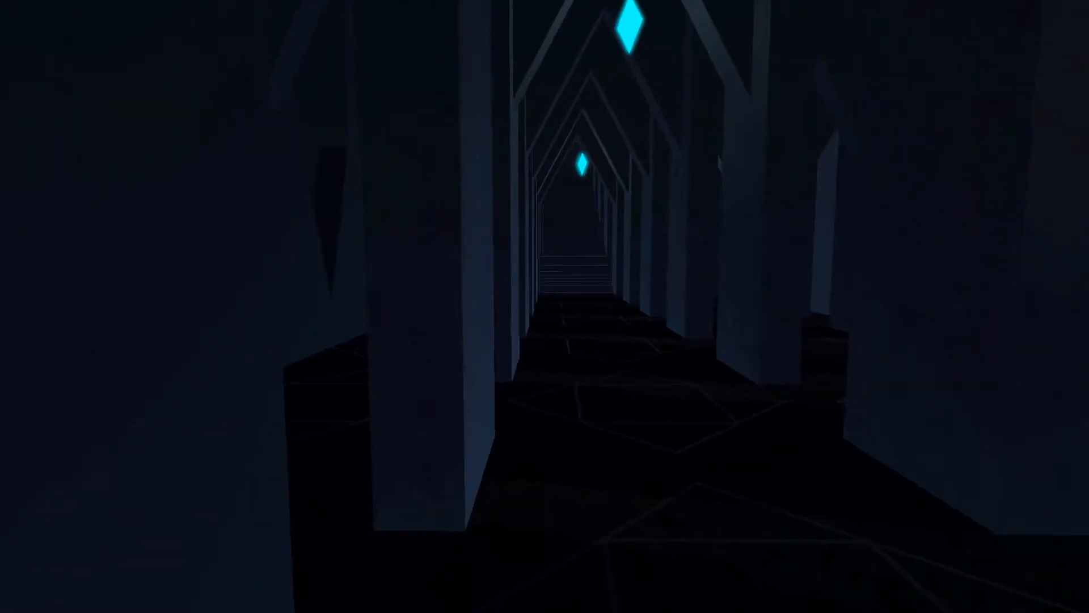
{"action": "mouse_move", "coordinate": [545, 306]}
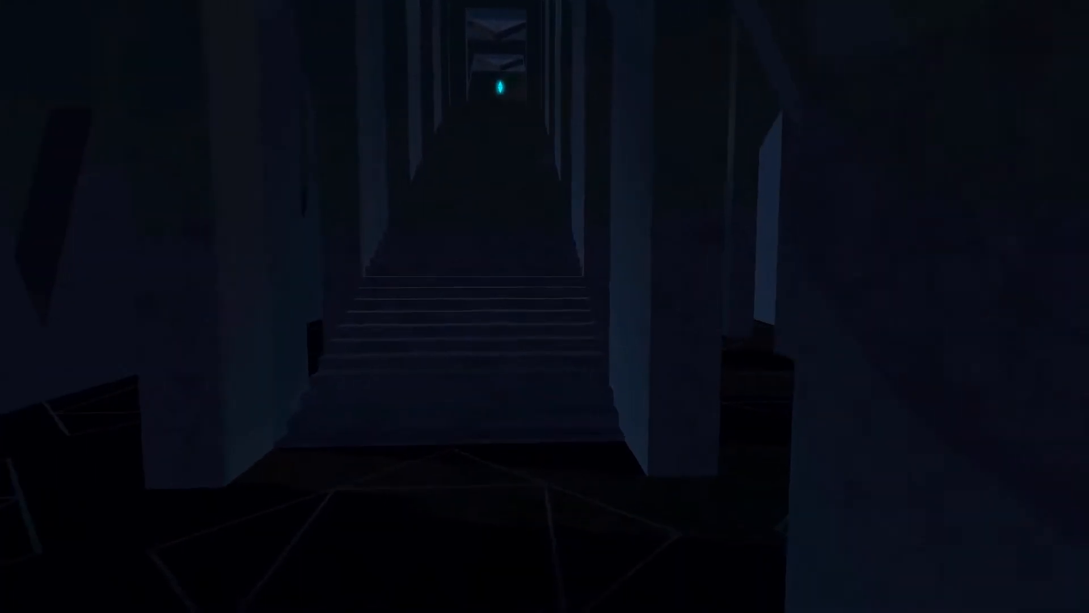
- Walk along the dark corridor to the foot of the staircase below the cyan-lit doorway
{"action": "key", "text": "w"}
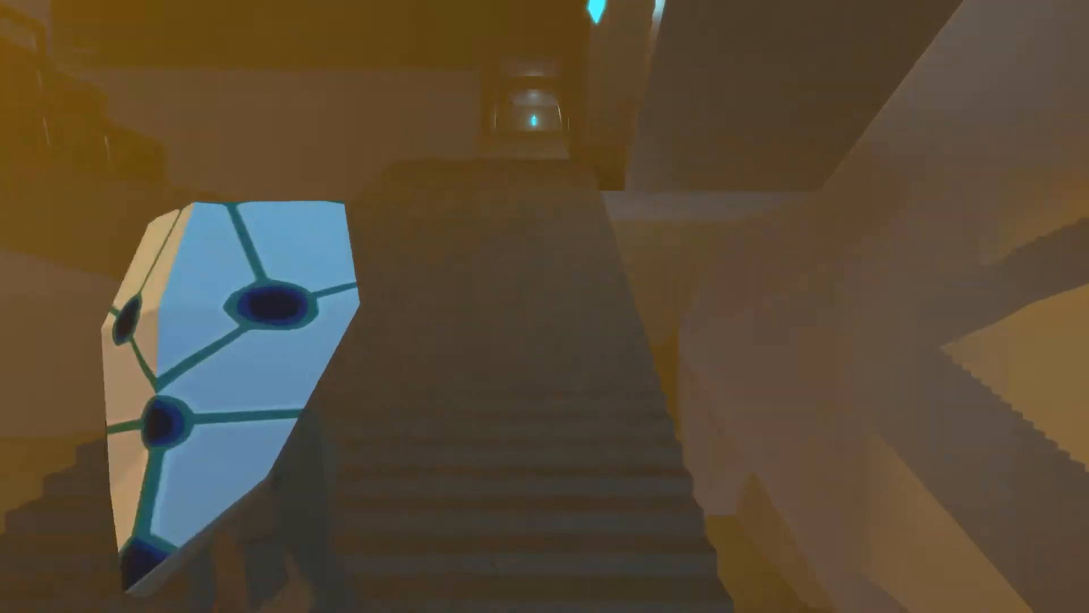
{"action": "mouse_move", "coordinate": [545, 306]}
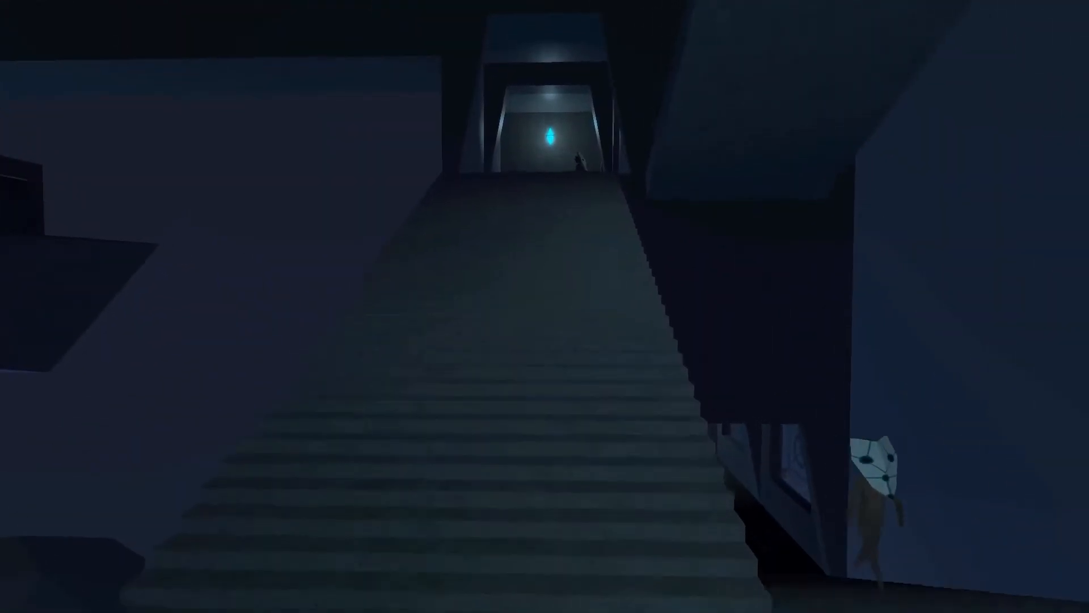
{"action": "key", "text": "w"}
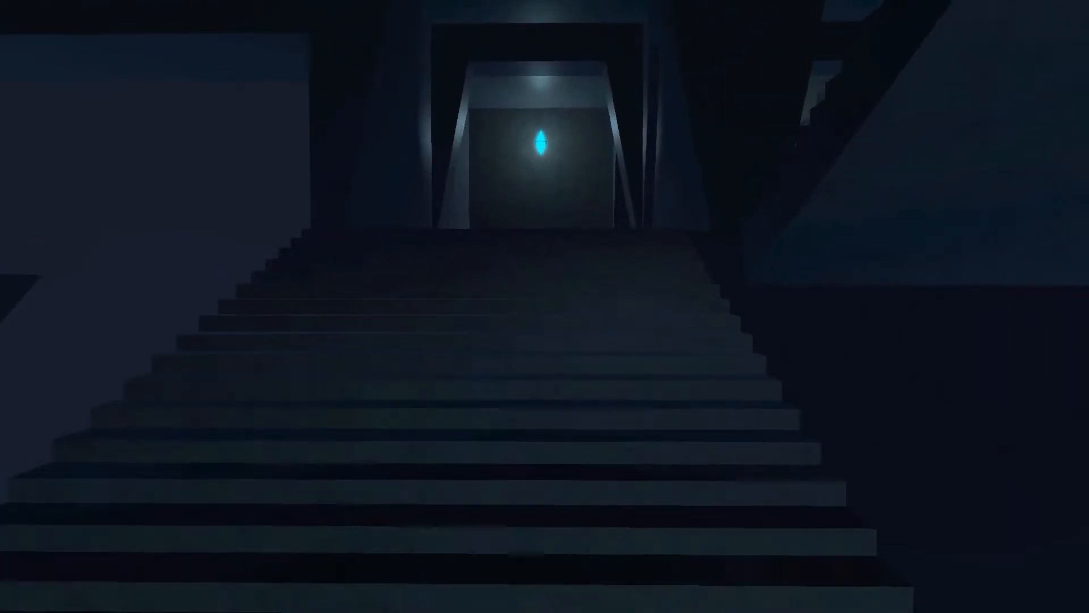
- Climb the stairs, follow the long corridor, and enter the dim room with cyan lights
{"action": "key", "text": "w"}
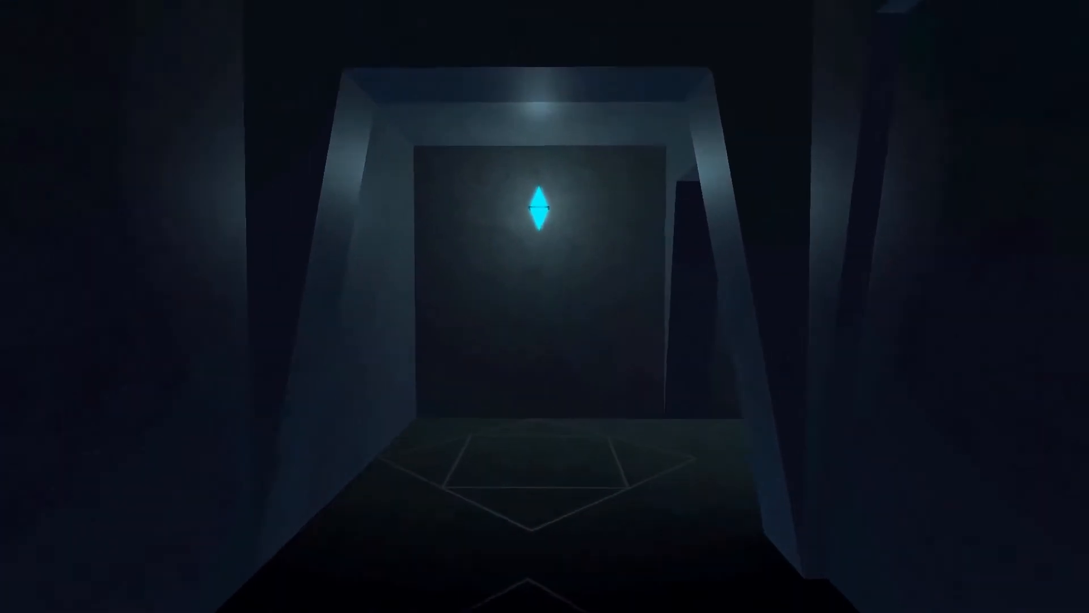
{"action": "mouse_move", "coordinate": [545, 306]}
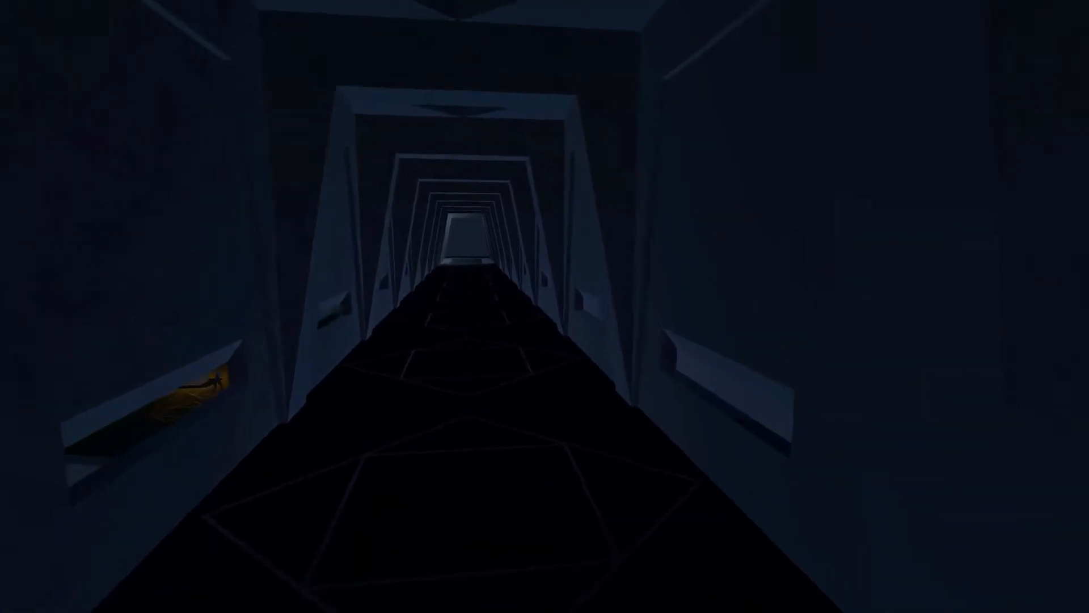
{"action": "key", "text": "w"}
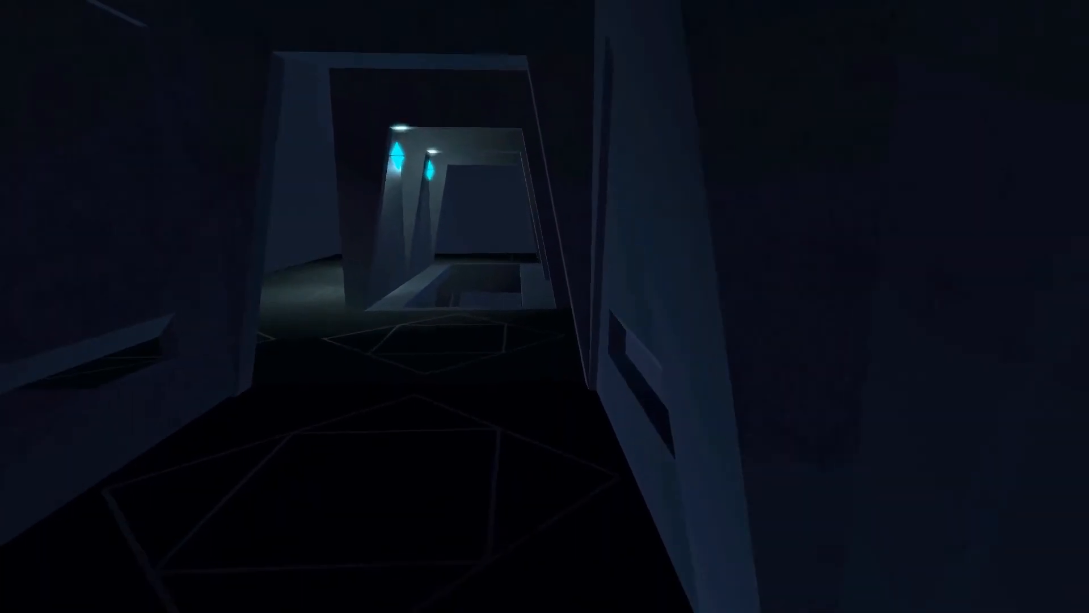
{"action": "key", "text": "w"}
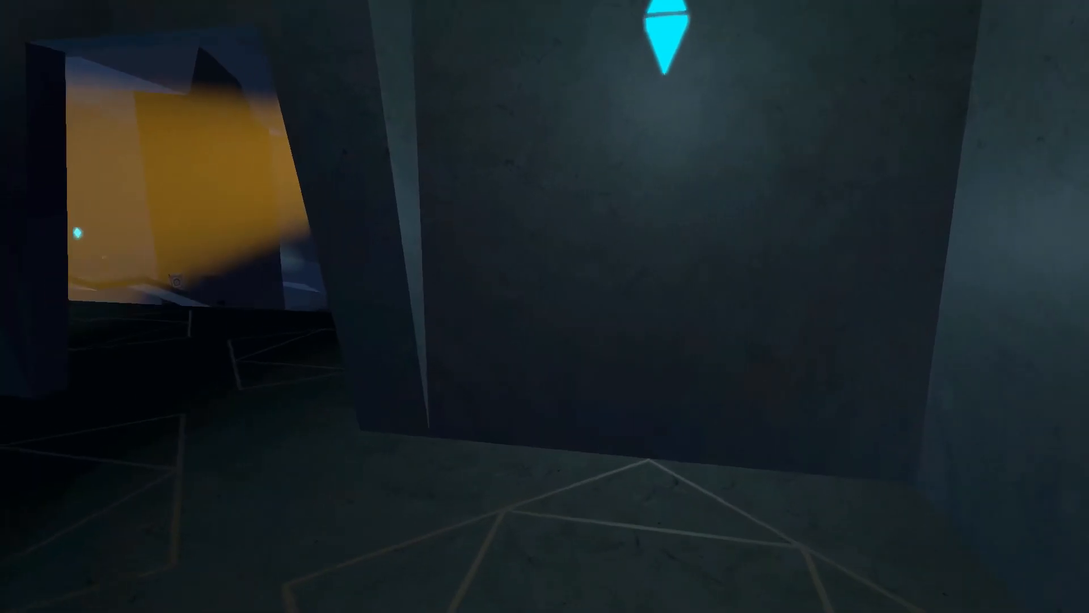
{"action": "mouse_move", "coordinate": [544, 307]}
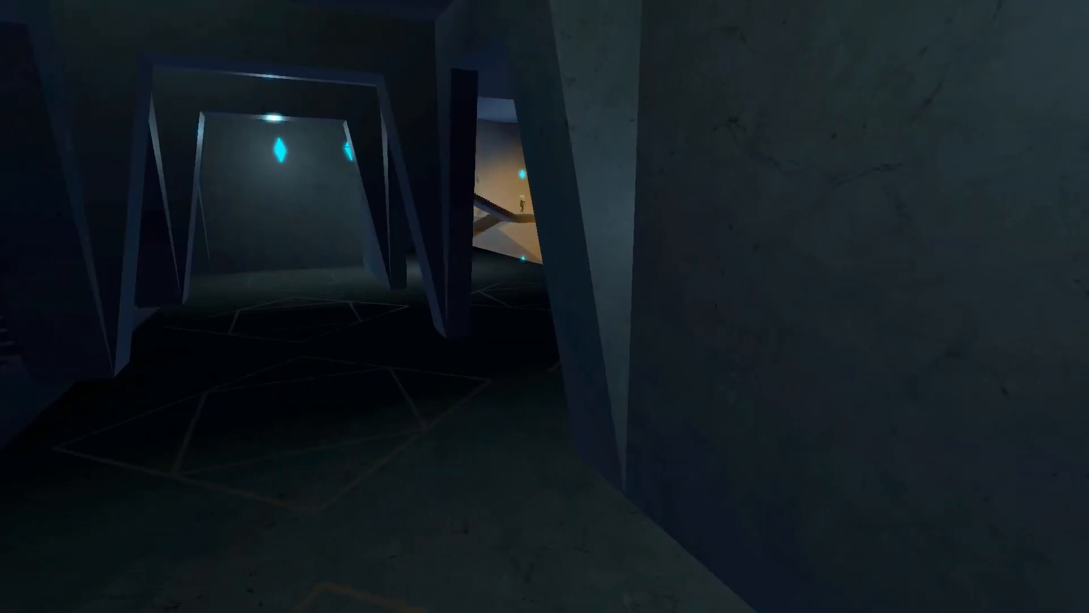
{"action": "mouse_move", "coordinate": [545, 306]}
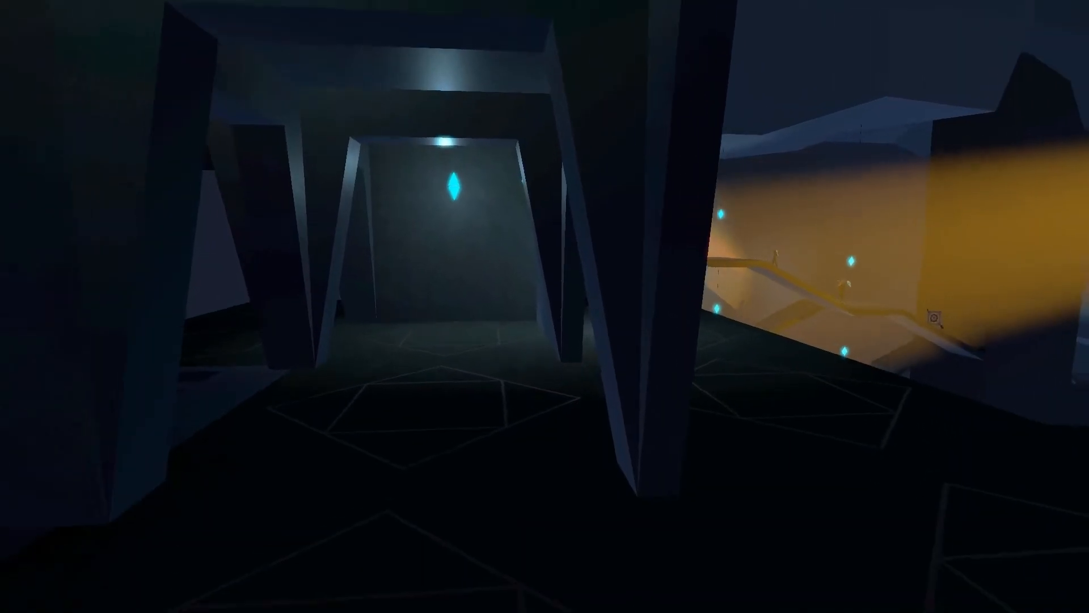
{"action": "mouse_move", "coordinate": [544, 306]}
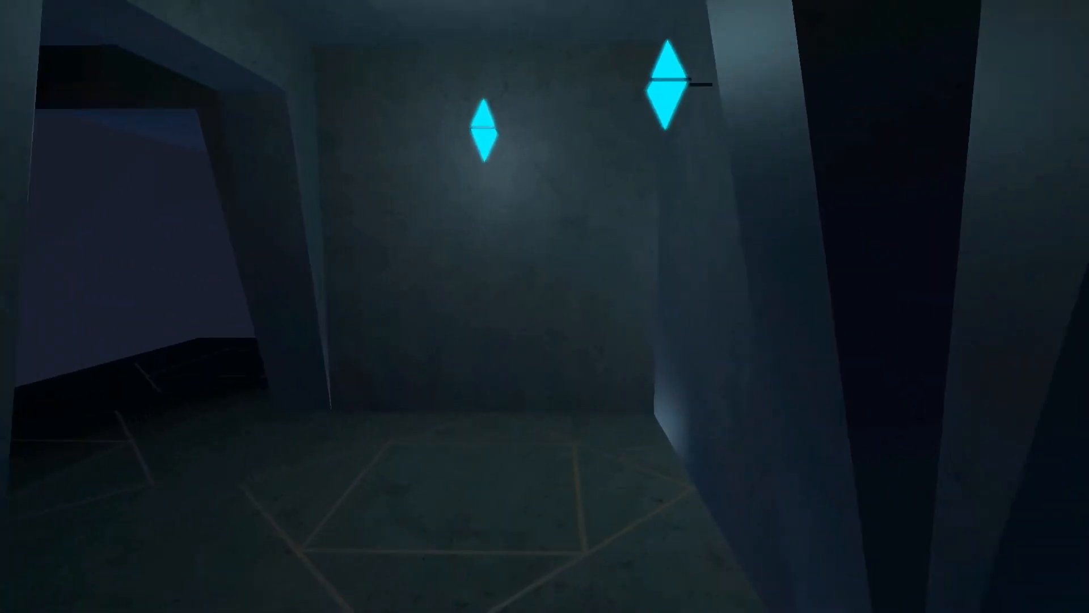